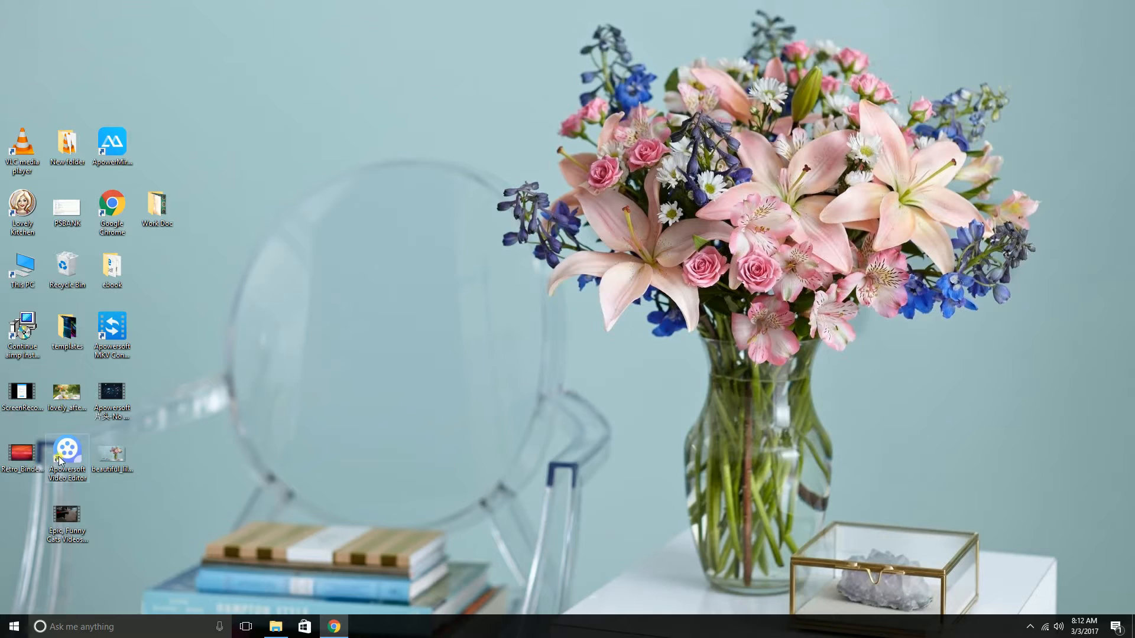
pyautogui.moveTo(66, 453)
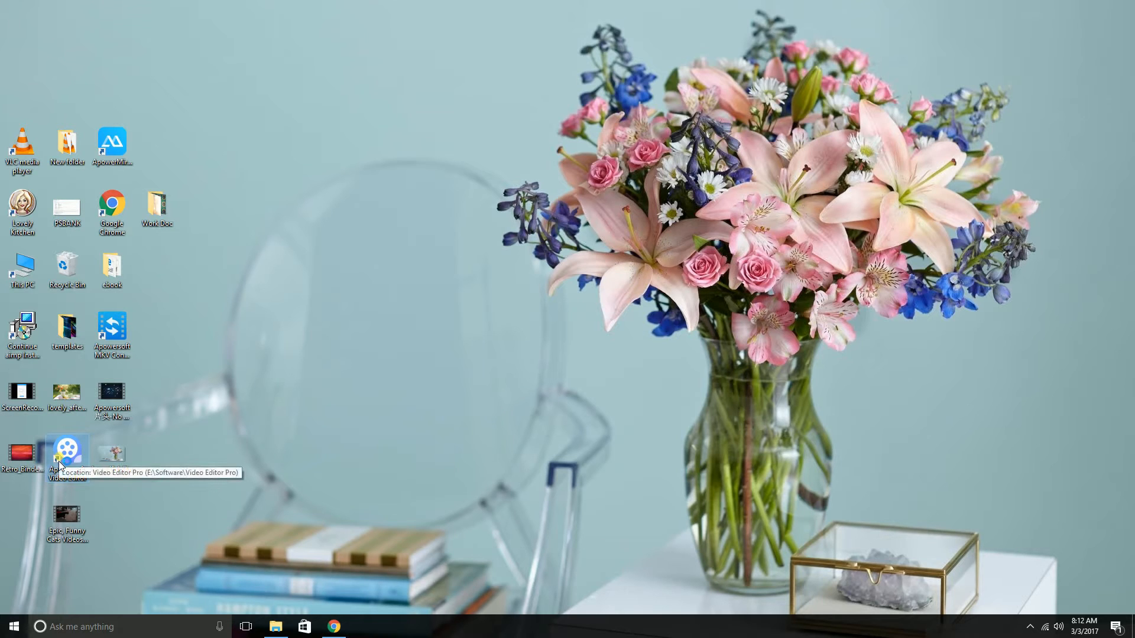
pyautogui.moveTo(290, 508)
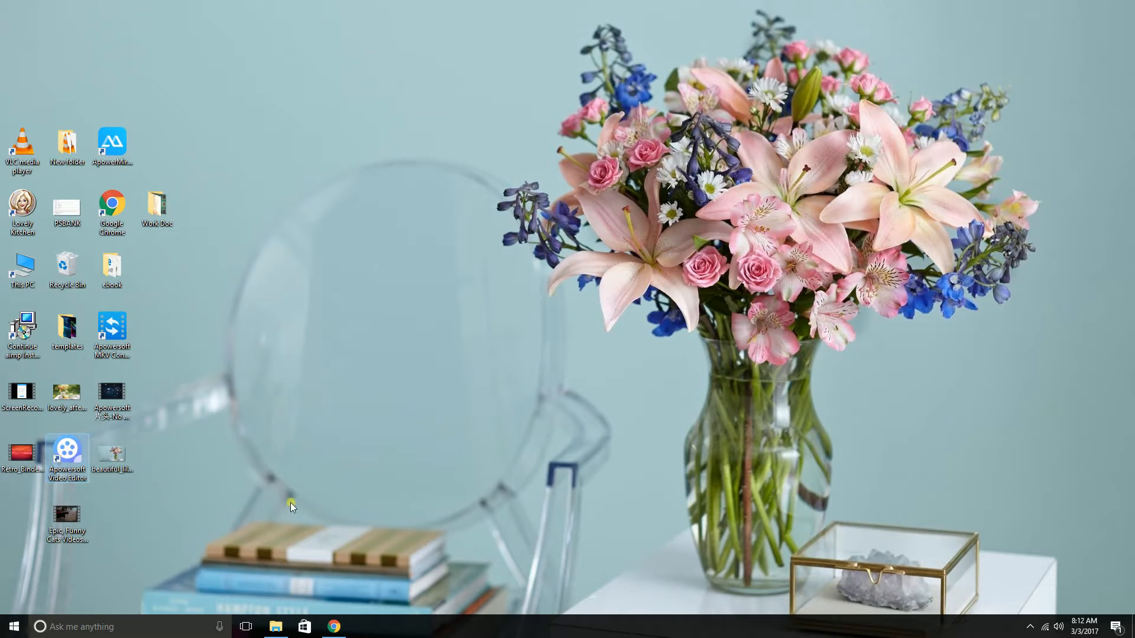
# Launch Apowersoft Video Editor from its desktop shortcut.
pyautogui.doubleClick(66, 449)
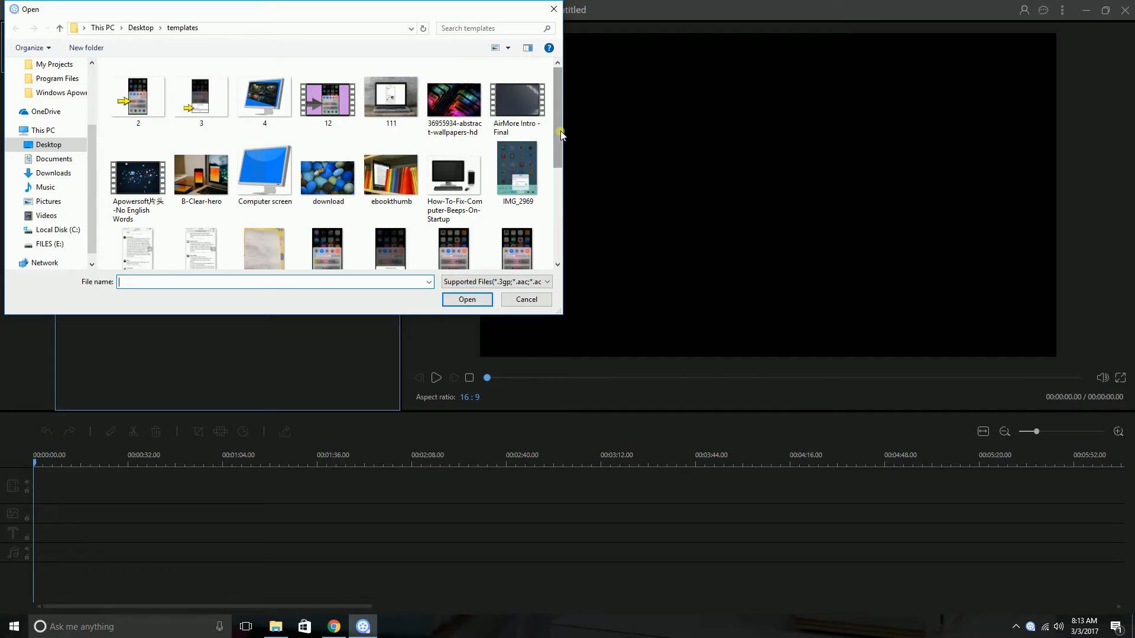
# Import the Epic, Funny Cats Videos mp4 from the Desktop into the media library.
pyautogui.scroll(-3)
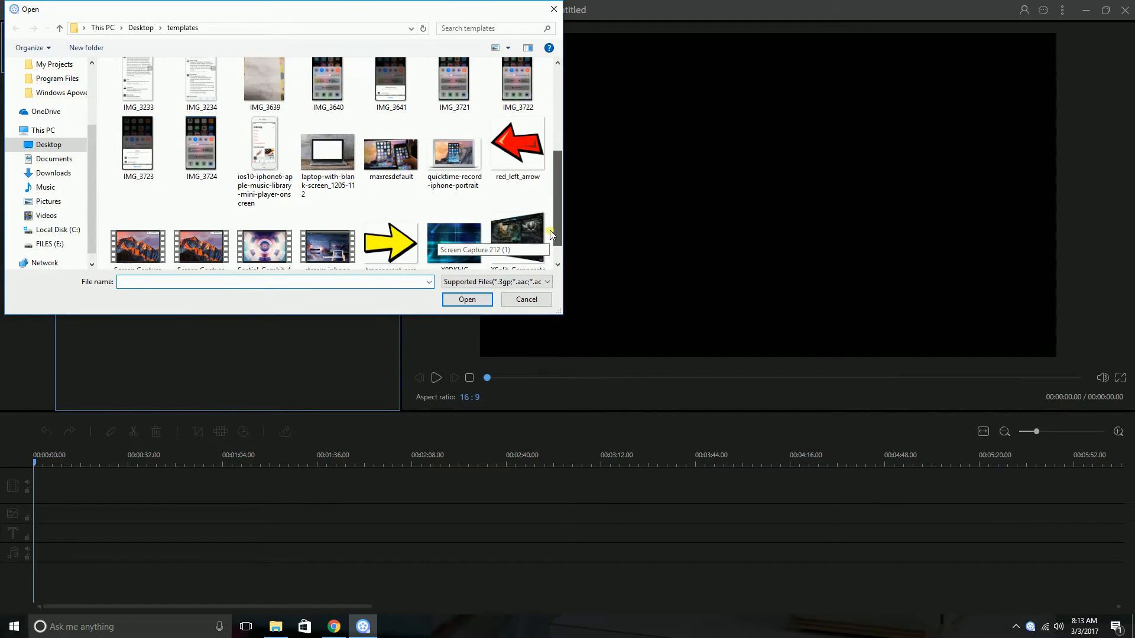
pyautogui.click(141, 27)
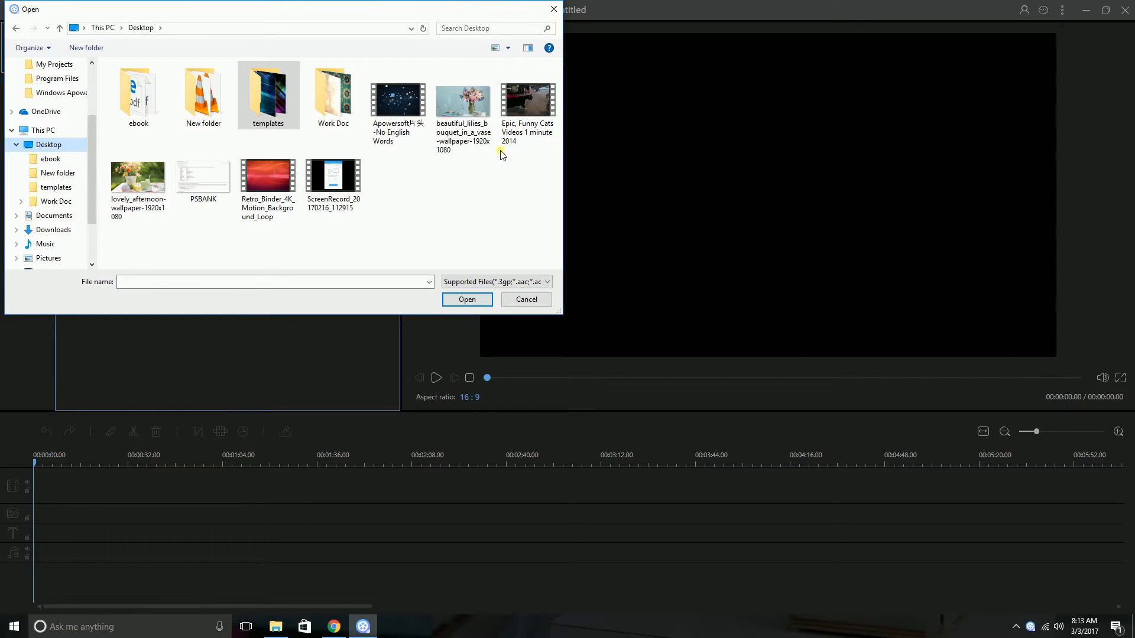
pyautogui.click(466, 300)
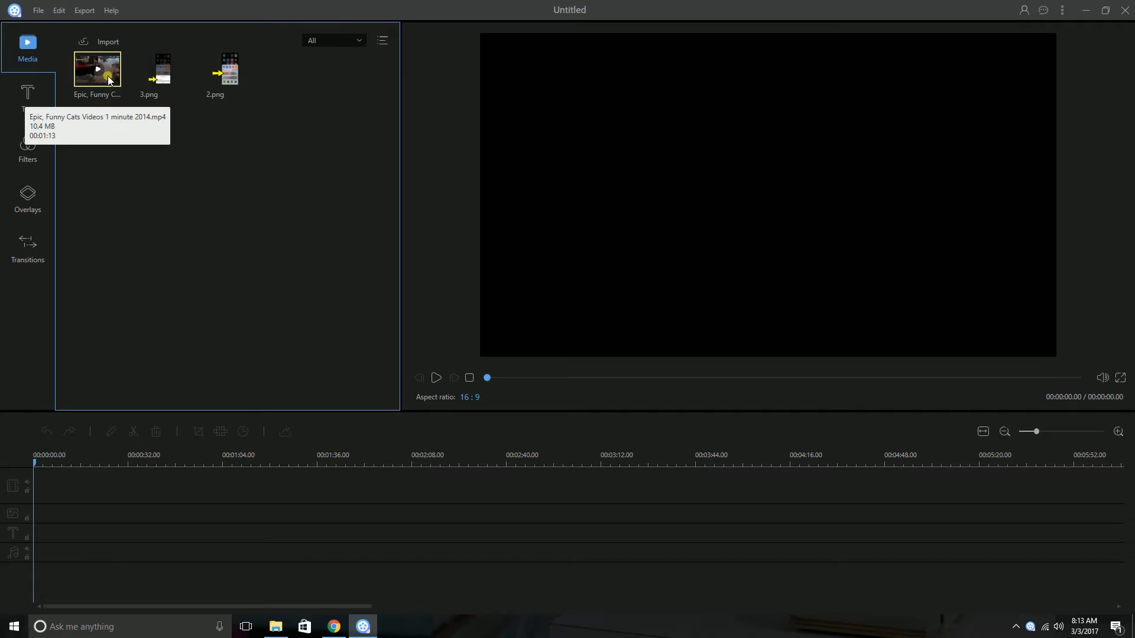
# Add the cats clip to the project timeline via its context menu.
pyautogui.rightClick(108, 72)
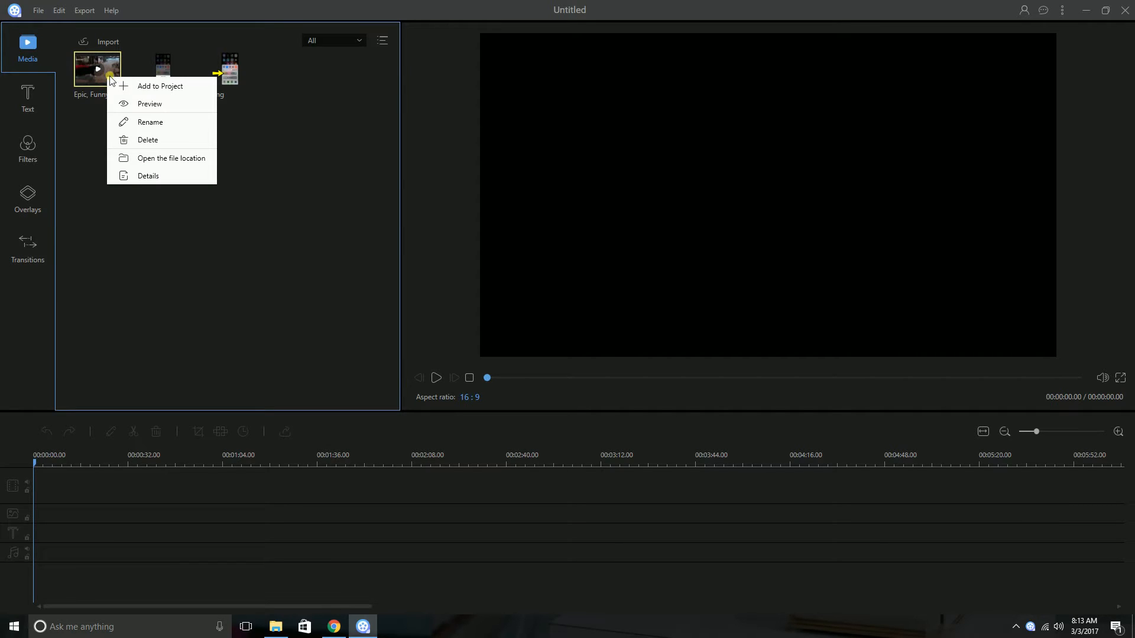
pyautogui.click(160, 85)
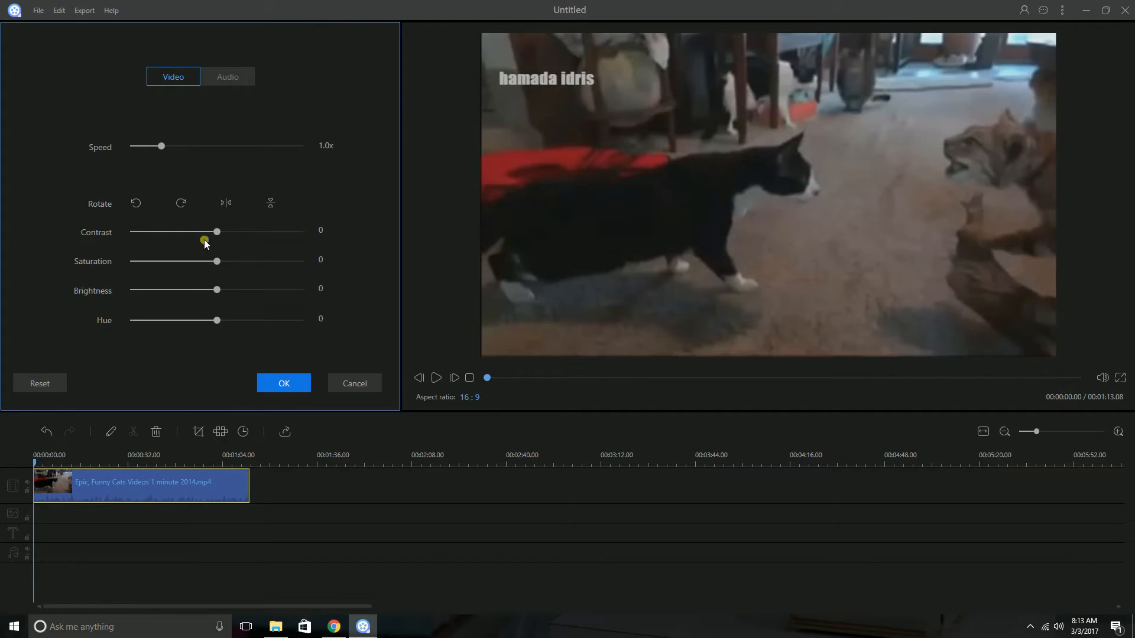
# Apply contrast 46, saturation 28, brightness 81 and hue 18 to the cats clip.
pyautogui.moveTo(215, 231); pyautogui.dragTo(182, 231)
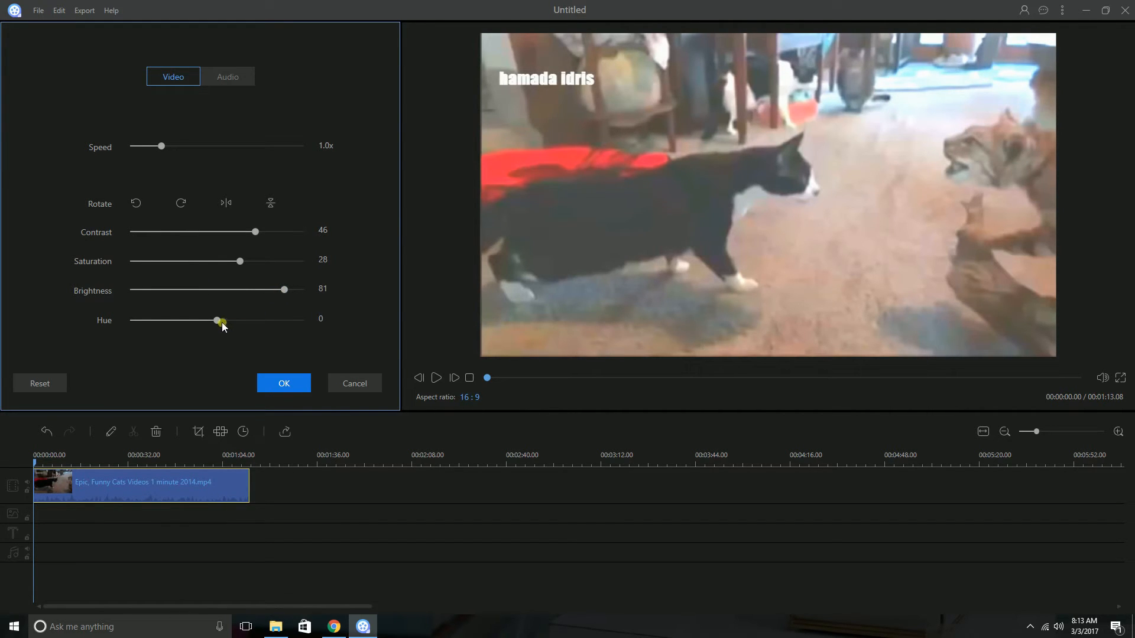
pyautogui.moveTo(223, 320); pyautogui.dragTo(221, 317)
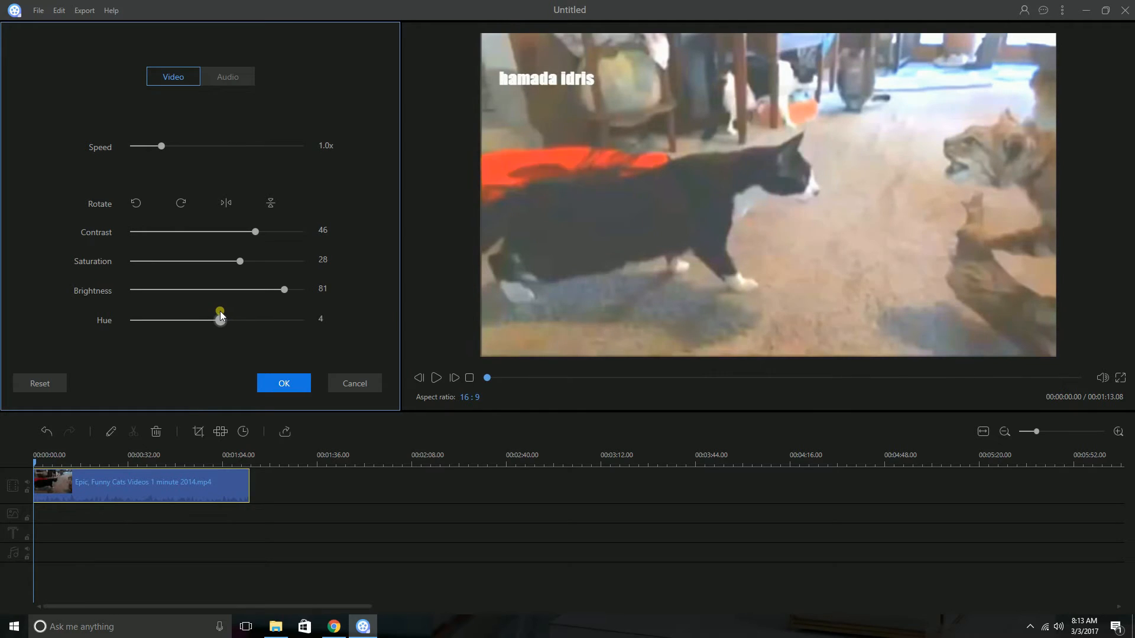
pyautogui.moveTo(220, 320); pyautogui.dragTo(232, 320)
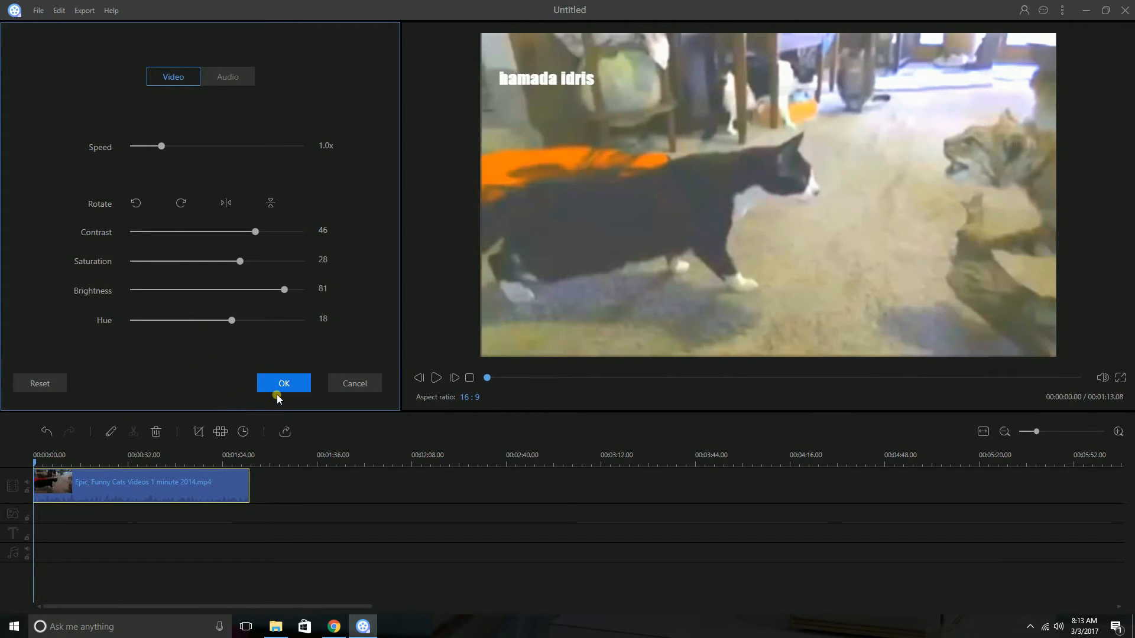
pyautogui.click(283, 383)
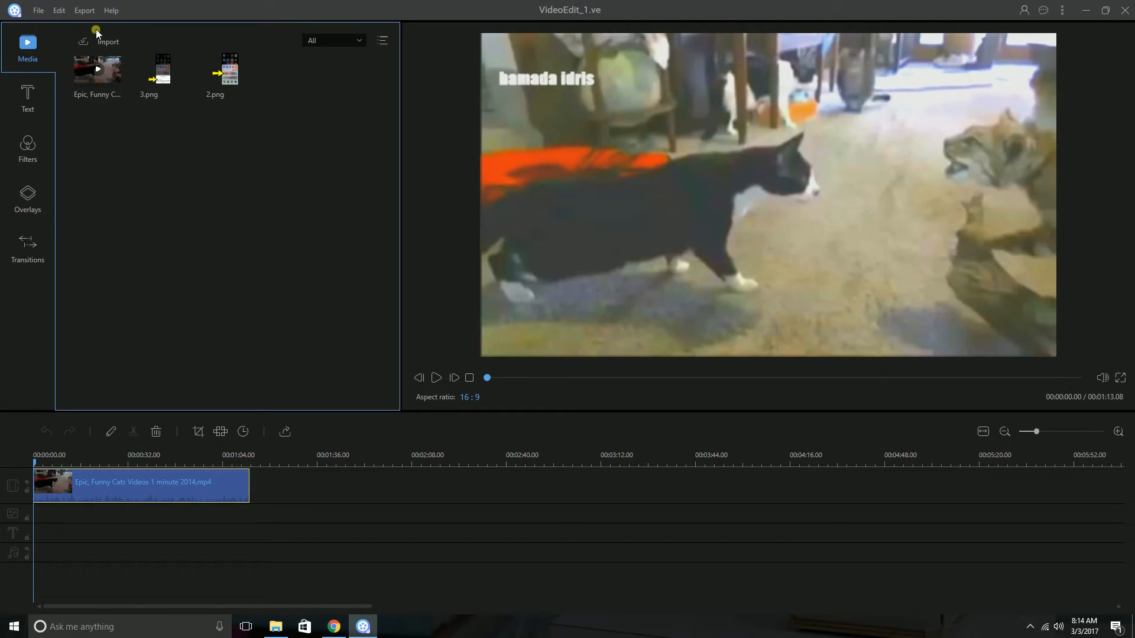
# Export the project as MyVideo_1 MP4 and play the exported file.
pyautogui.click(84, 11)
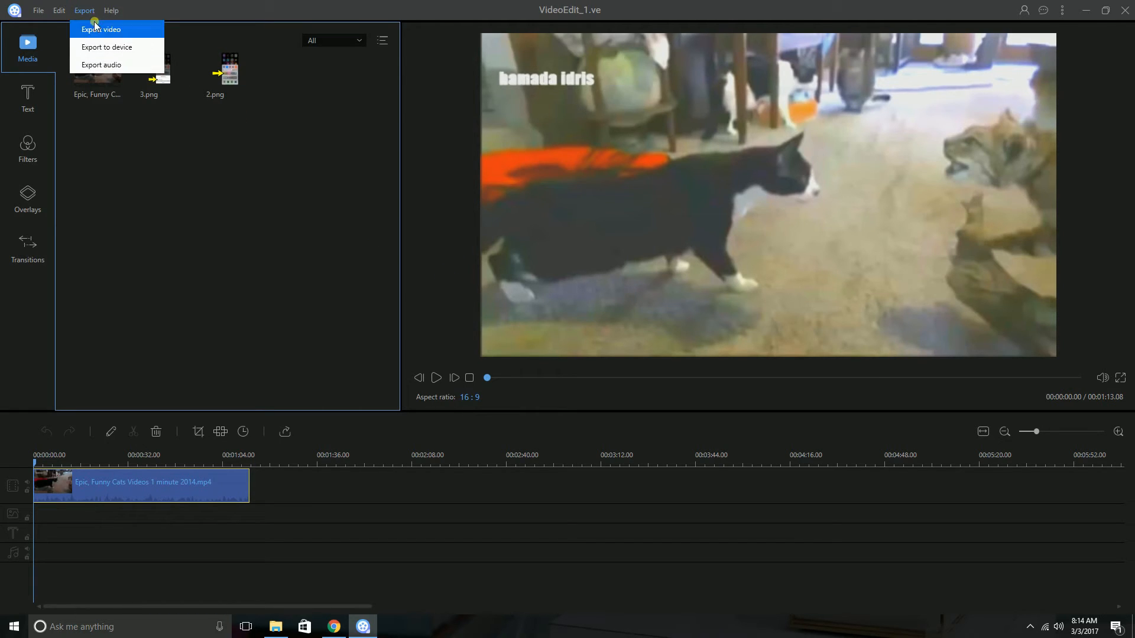
pyautogui.click(99, 28)
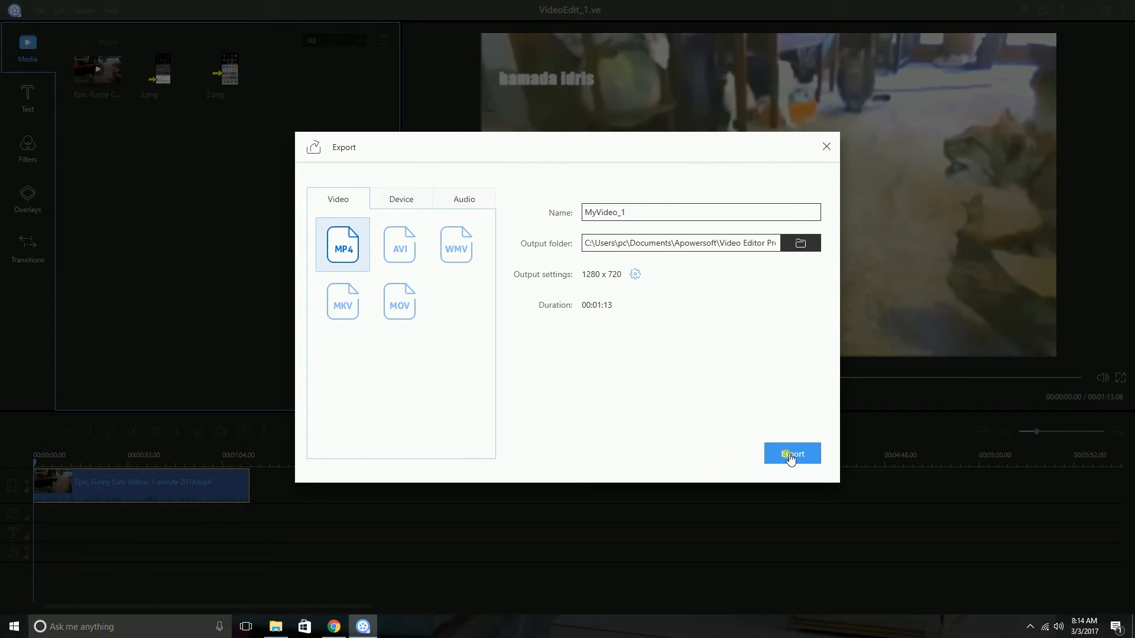
pyautogui.click(792, 454)
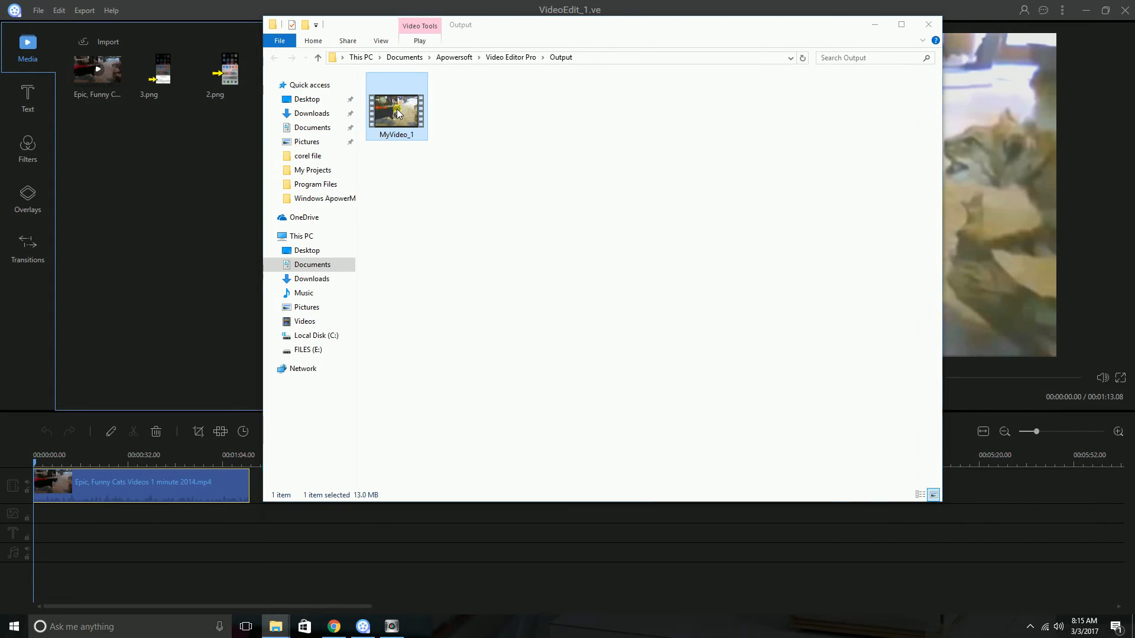
pyautogui.doubleClick(398, 107)
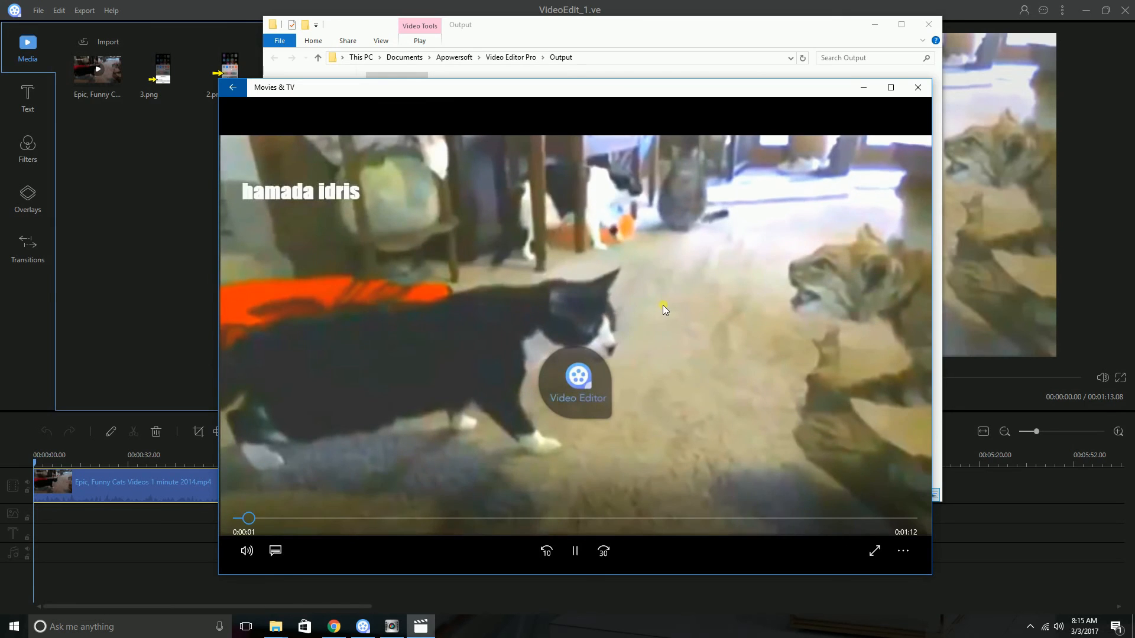